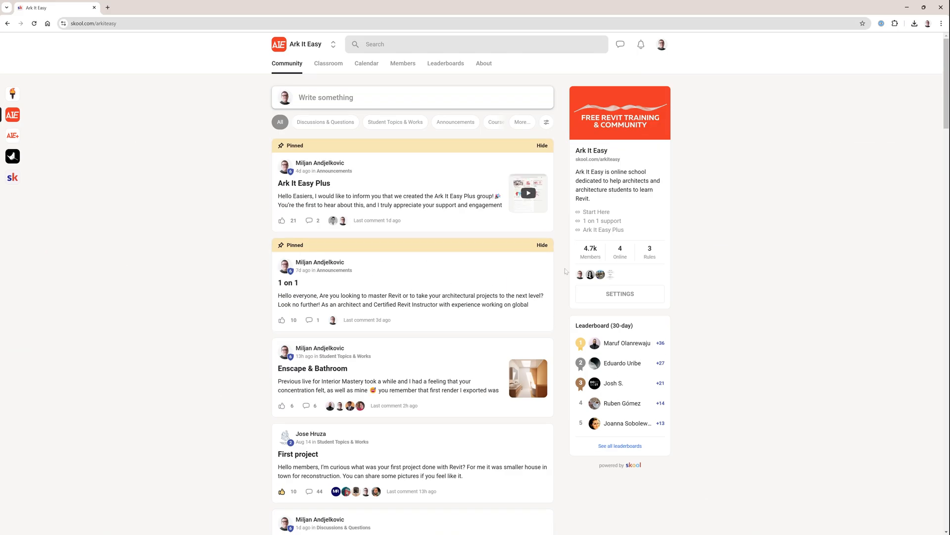
Inspect the Tiles texture of AIE tiles 01 and the marble image it uses.
click(328, 64)
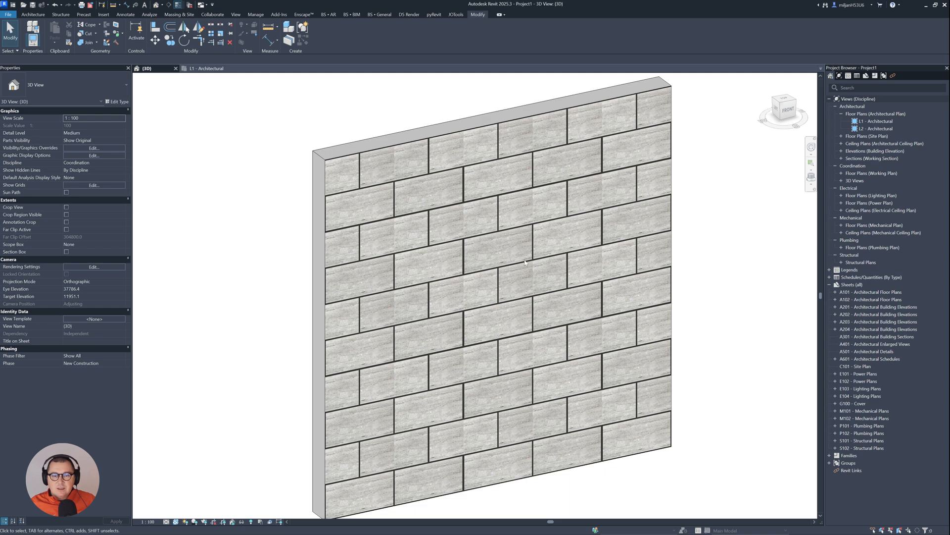
mouse_move(397, 174)
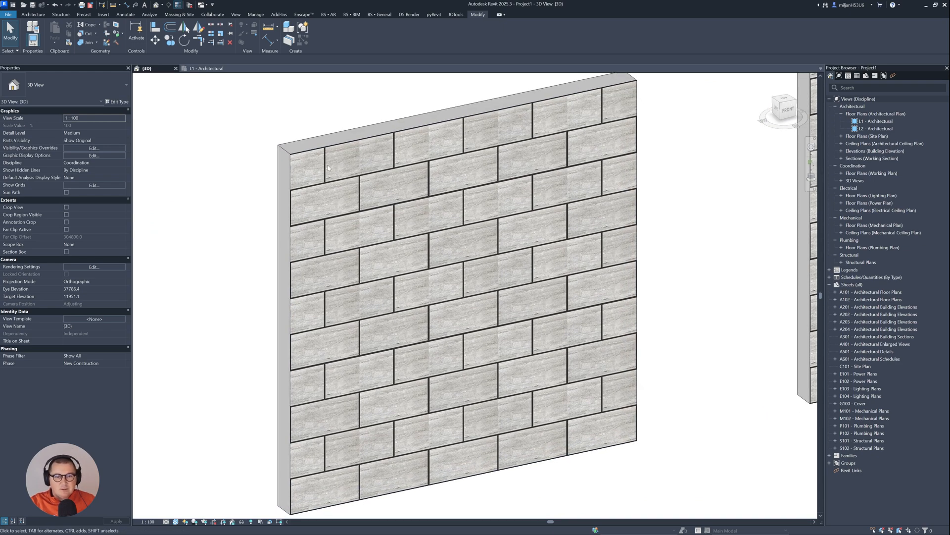
click(255, 14)
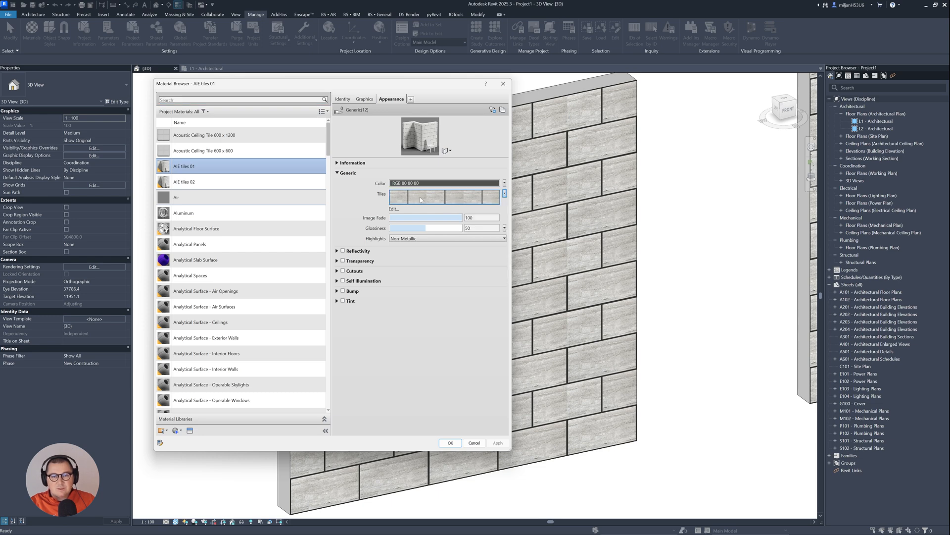
click(446, 196)
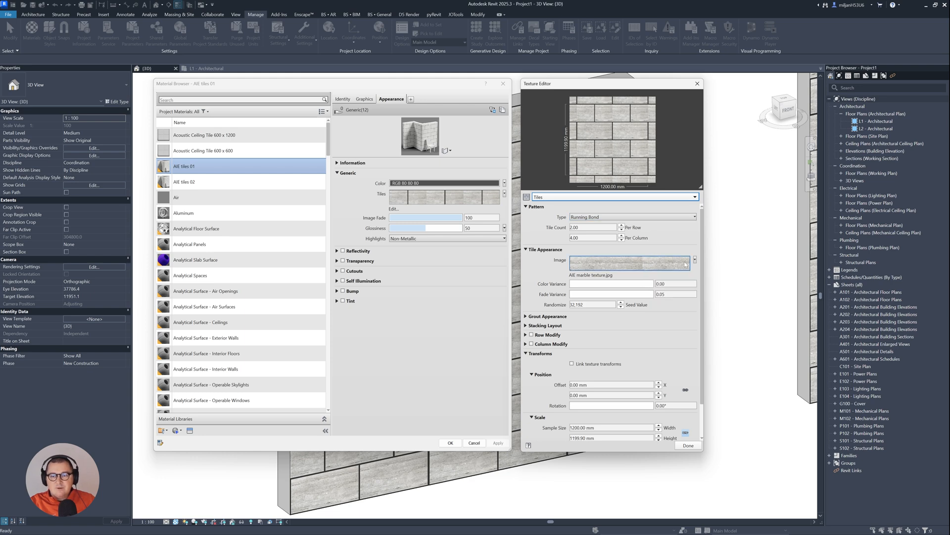
click(629, 262)
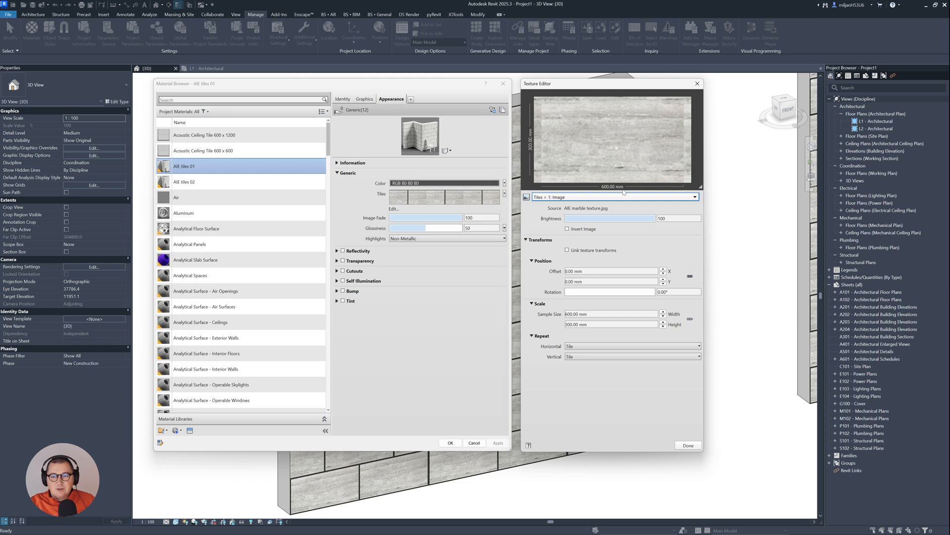
click(688, 445)
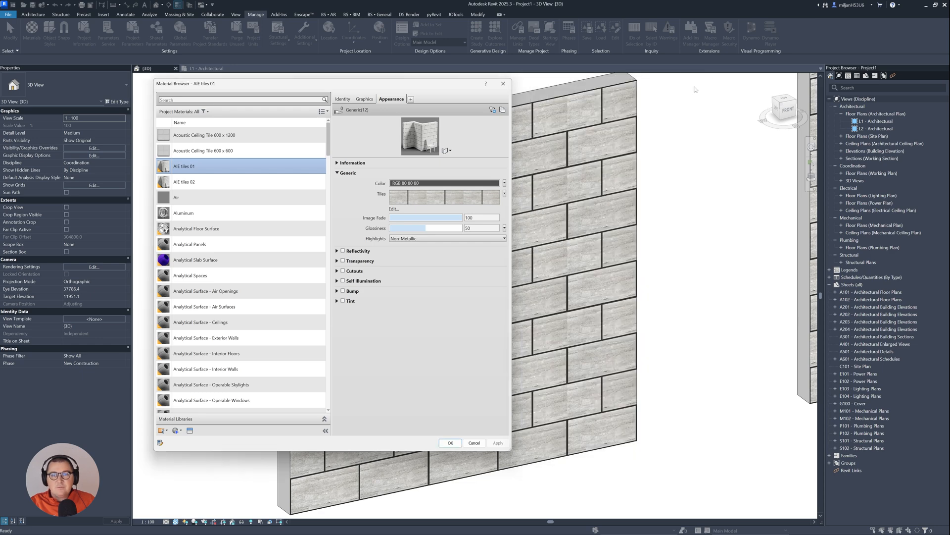
Set the AIE tiles 01 tile pattern type to Stack Bond.
click(243, 99)
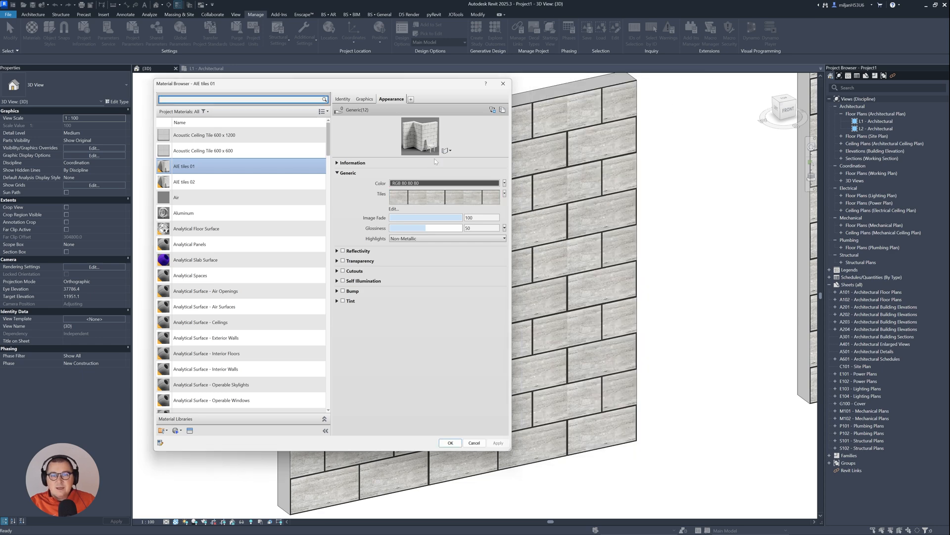
click(394, 209)
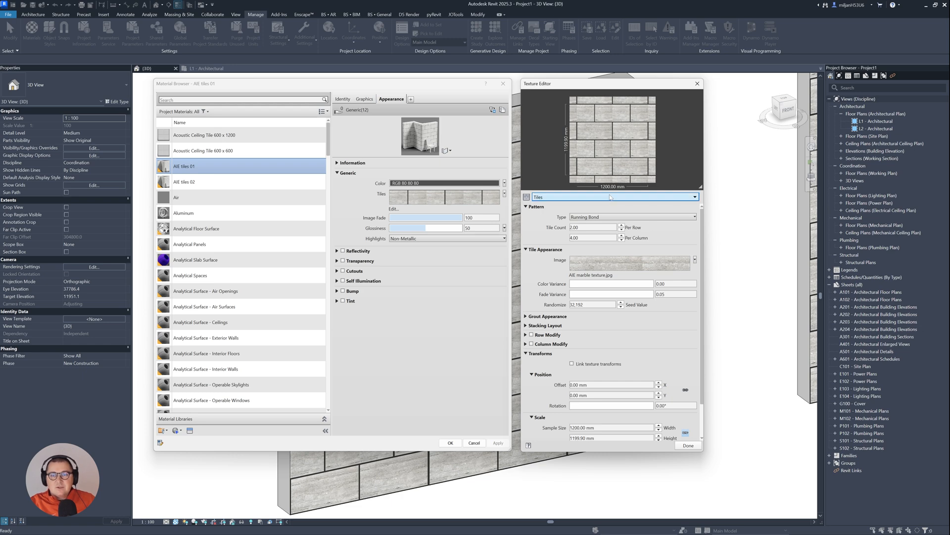
click(633, 217)
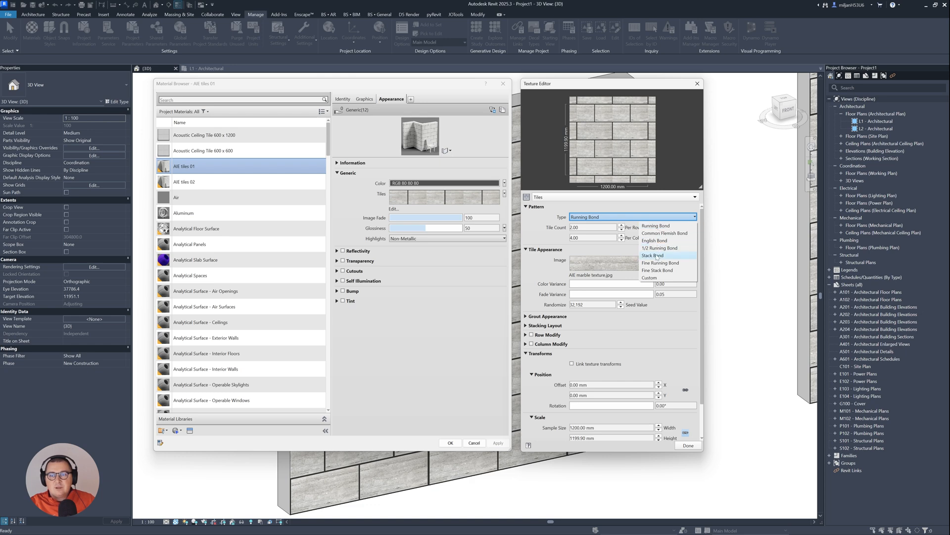
click(653, 255)
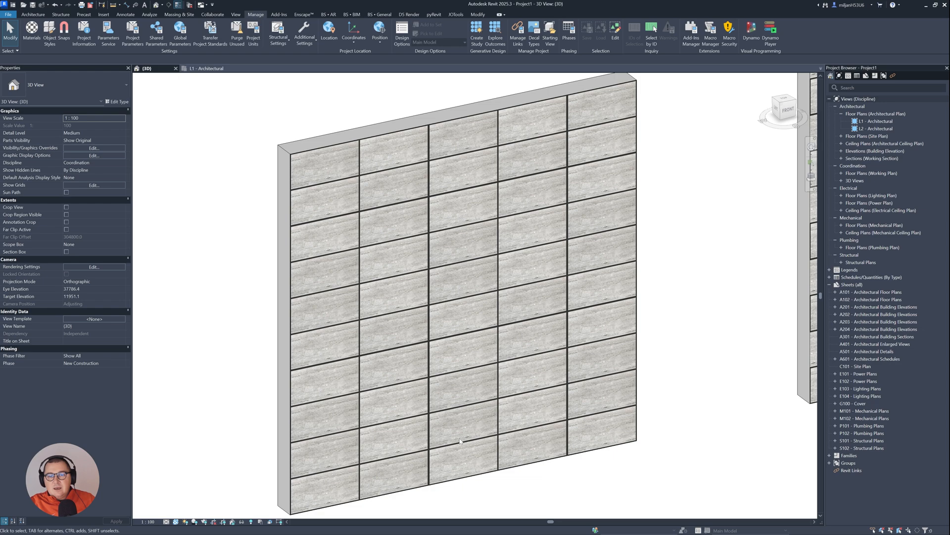
mouse_move(656, 234)
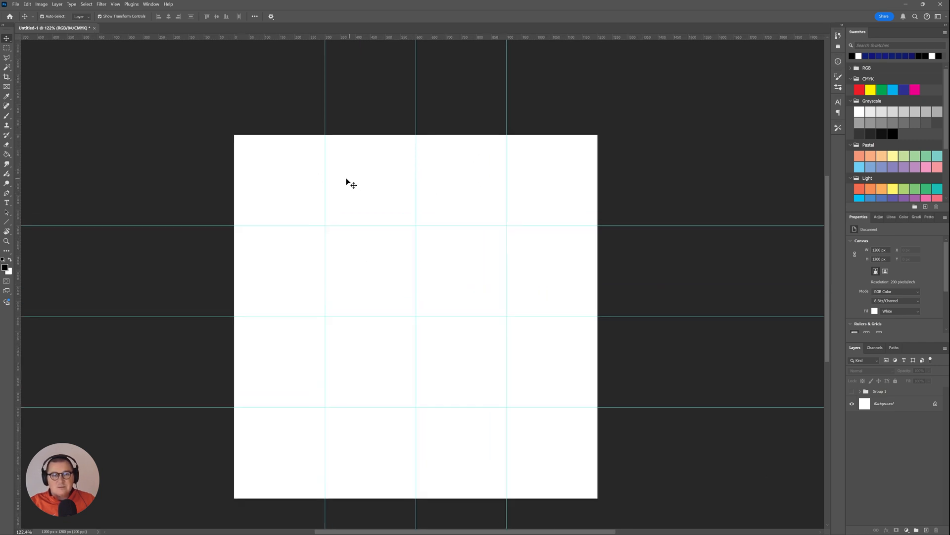
mouse_move(591, 380)
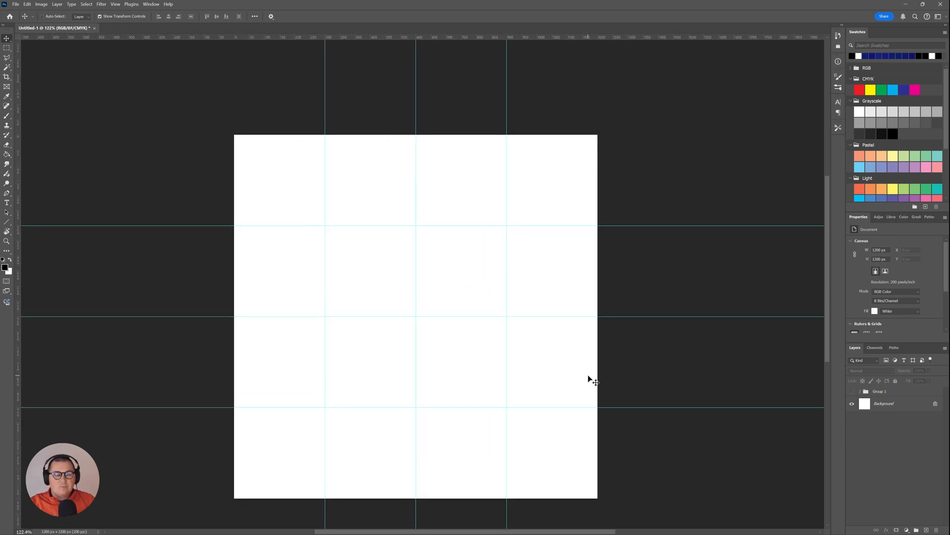
mouse_move(529, 363)
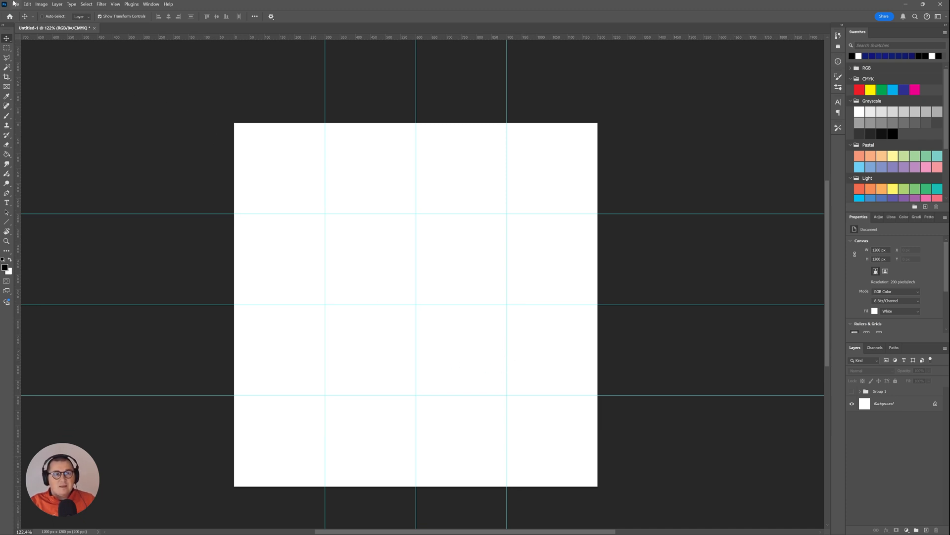
Start Place Embedded to bring an image onto the guide-divided canvas.
click(15, 4)
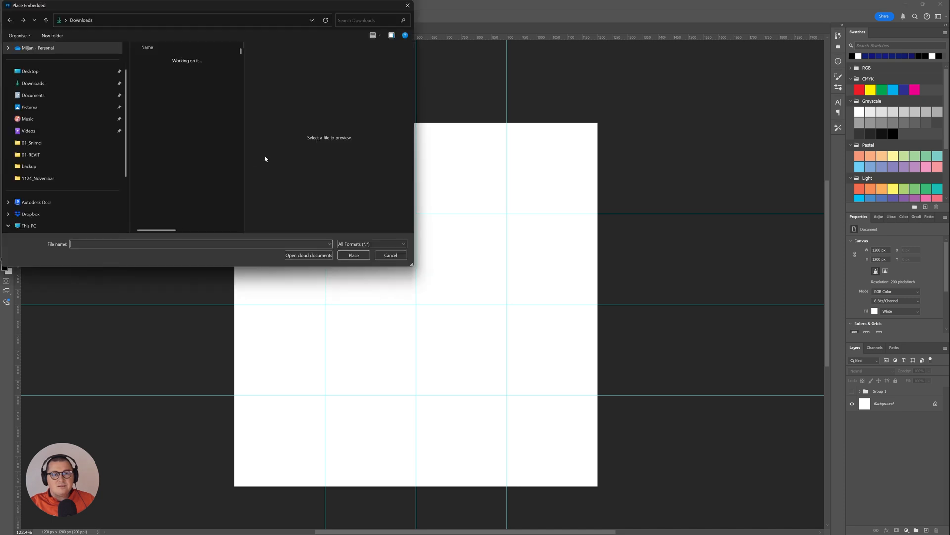
Place AIE marble texture.jpg and fit it to a two-column tile at the top-left.
click(166, 89)
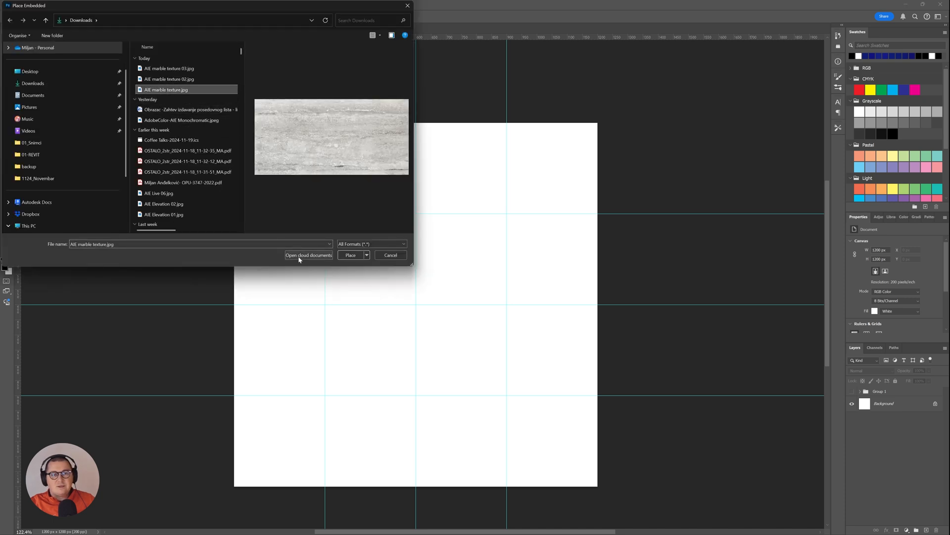
click(351, 254)
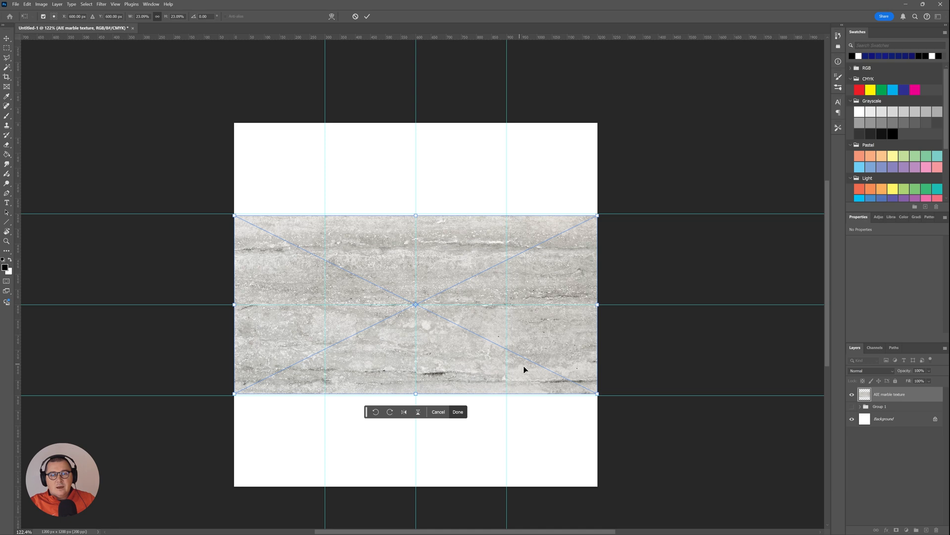
drag(597, 393, 387, 289)
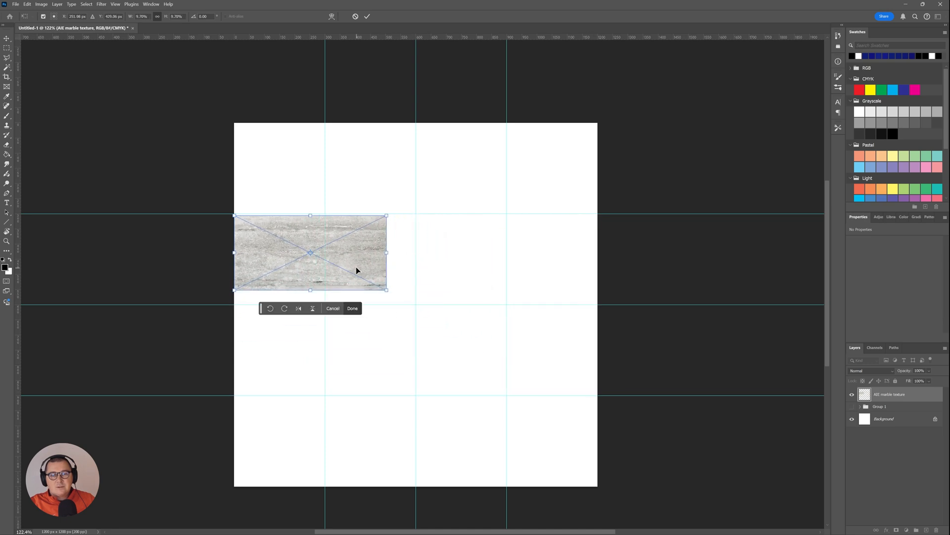
drag(310, 253, 339, 176)
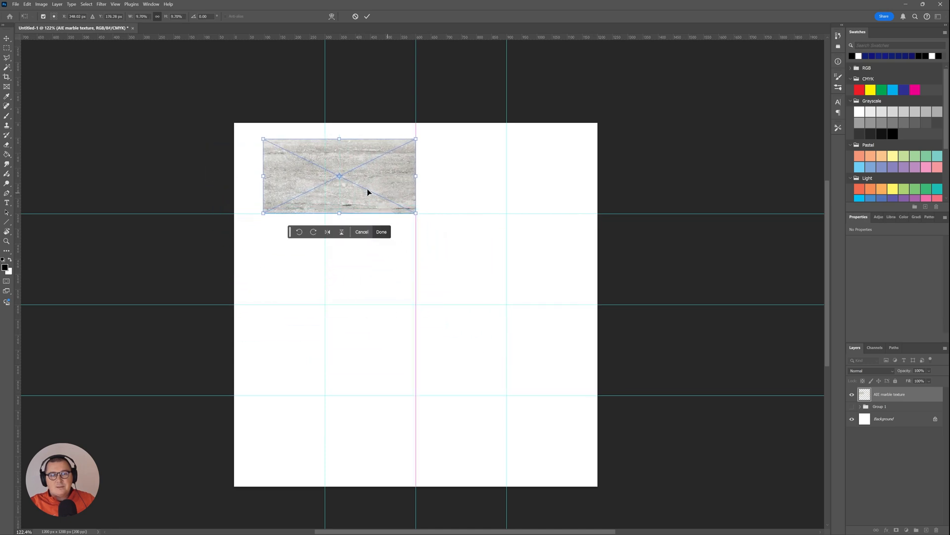
drag(263, 139, 233, 126)
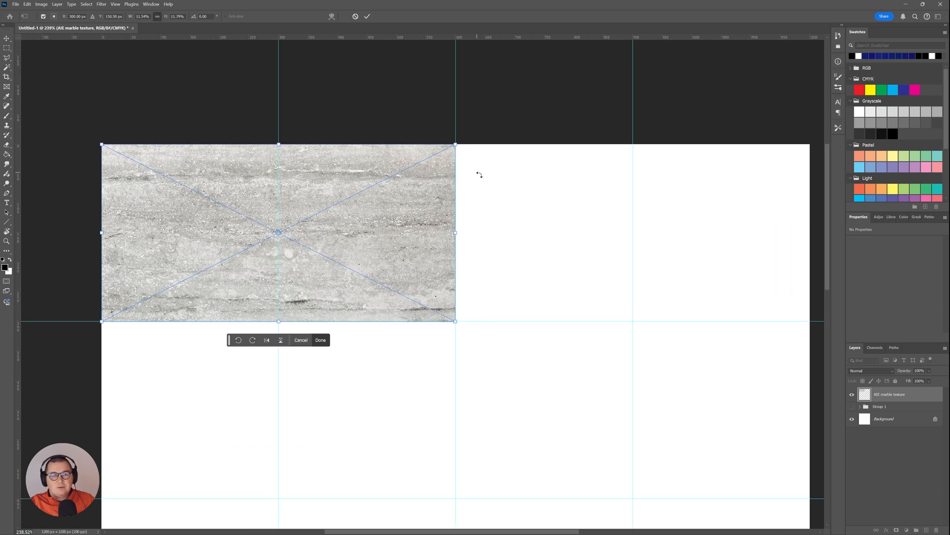
Commit the tile transform and select the tile copy layers for the offset rows.
click(320, 340)
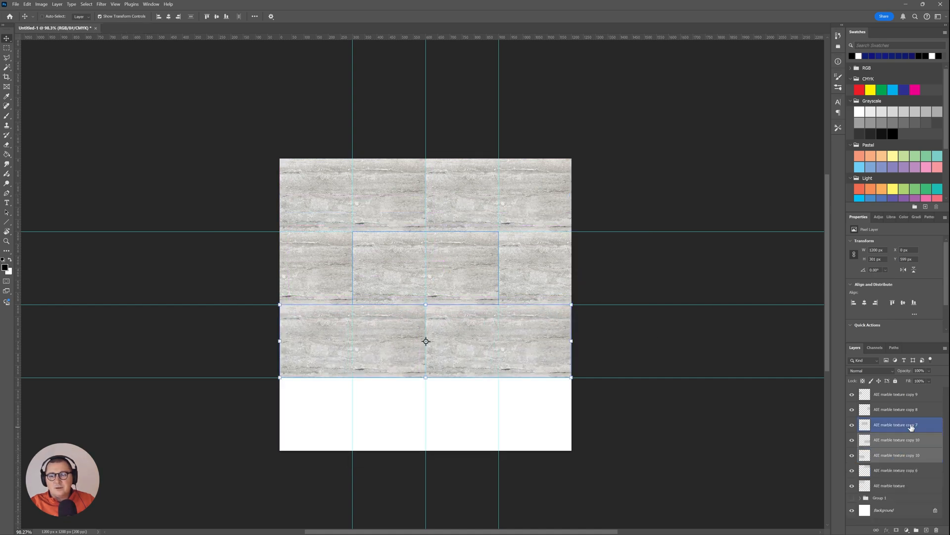
click(897, 469)
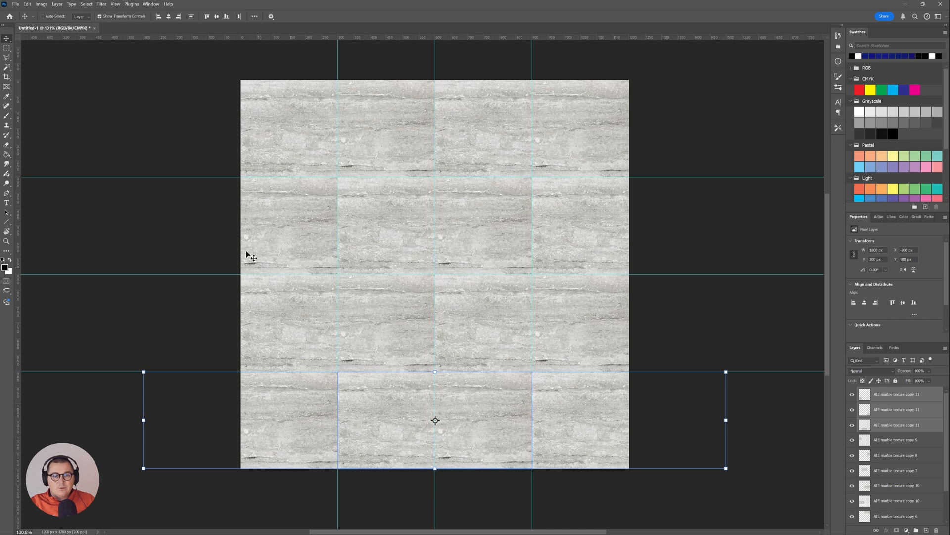
Export the tiled texture as a JPG, reusing an earlier marble texture file name.
click(15, 4)
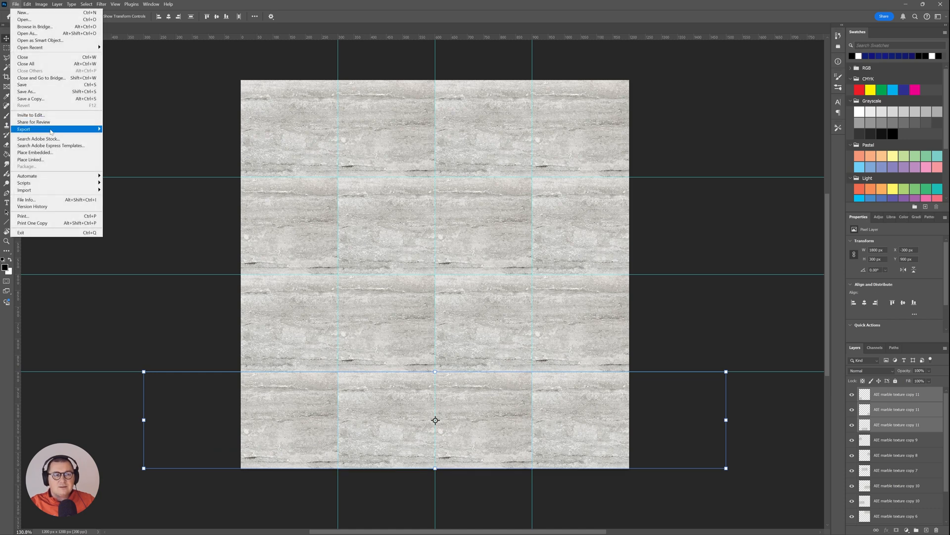
mouse_move(23, 129)
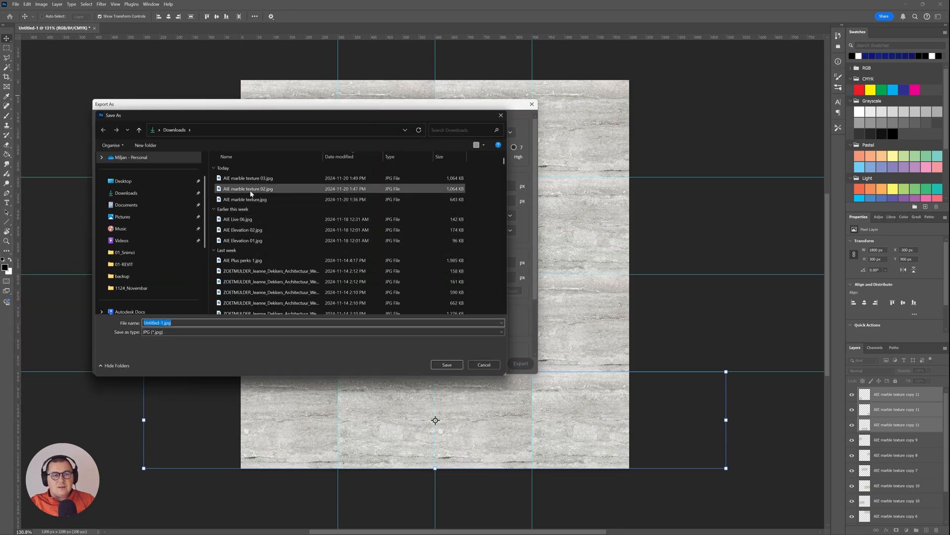
click(248, 177)
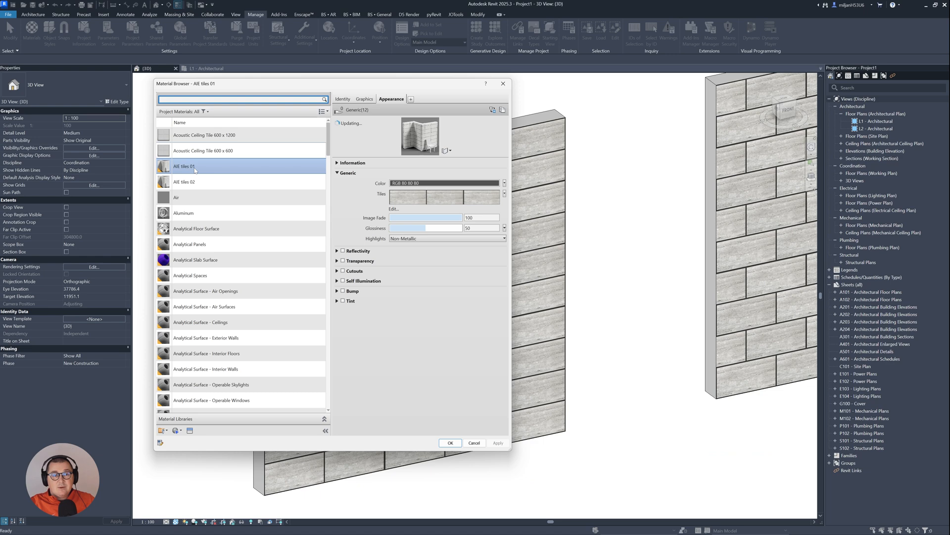
Set the AIE tiles 01 pattern type to Running Bond and snip the preview as reference.
click(443, 196)
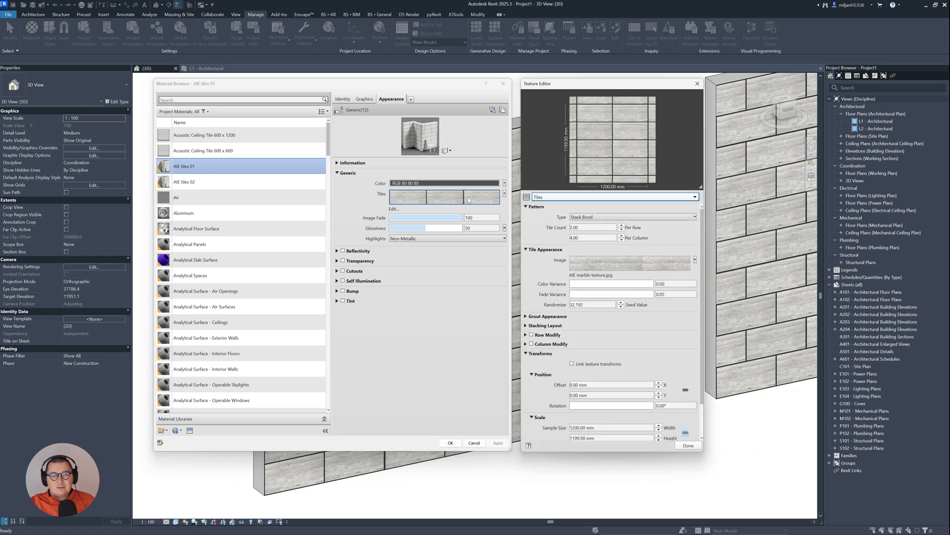
click(633, 217)
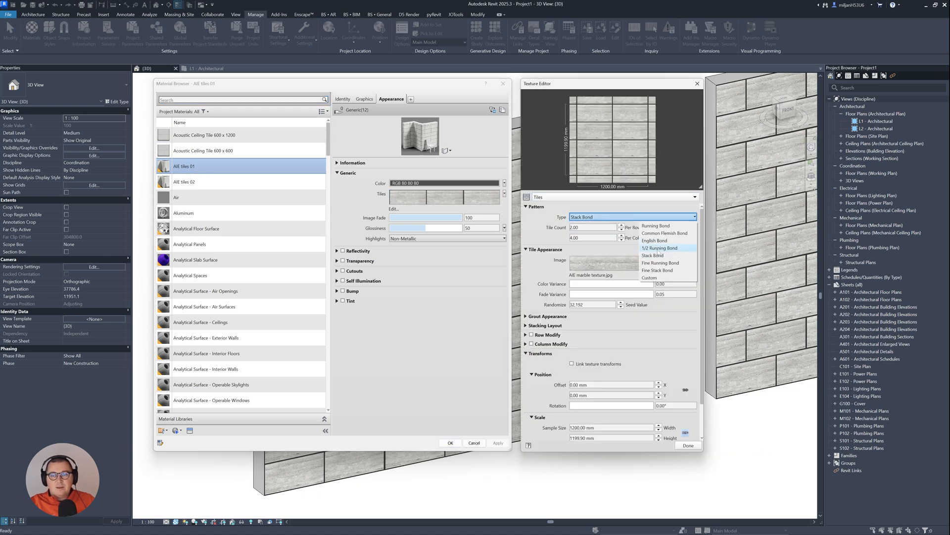
click(656, 224)
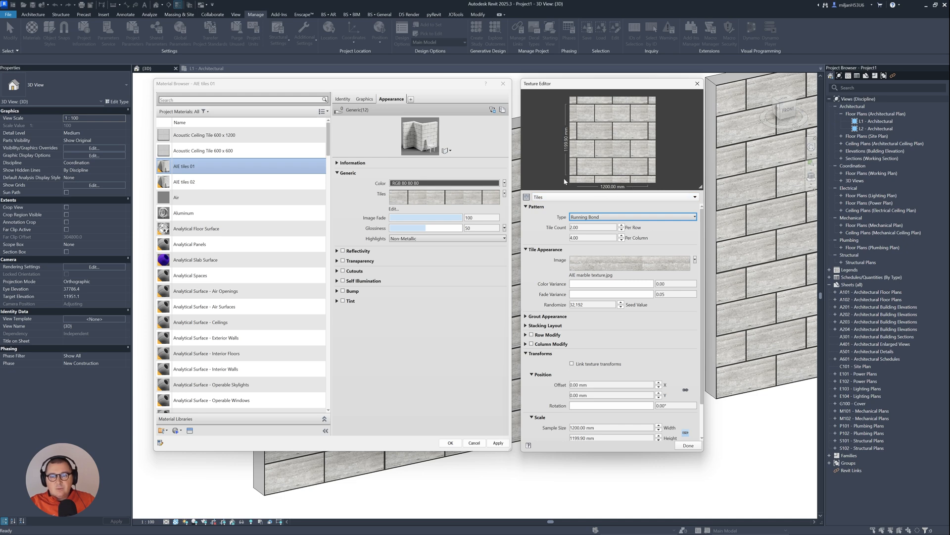
mouse_move(584, 145)
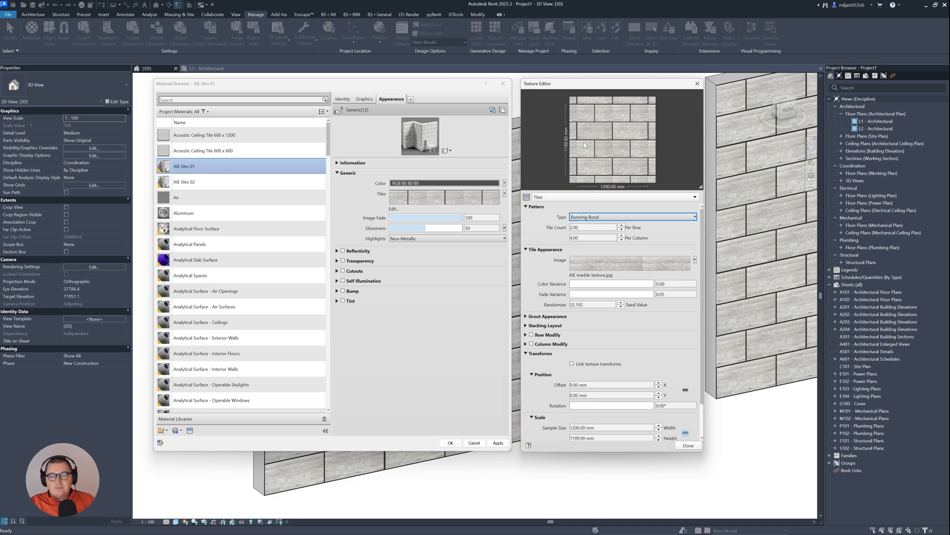
mouse_move(579, 139)
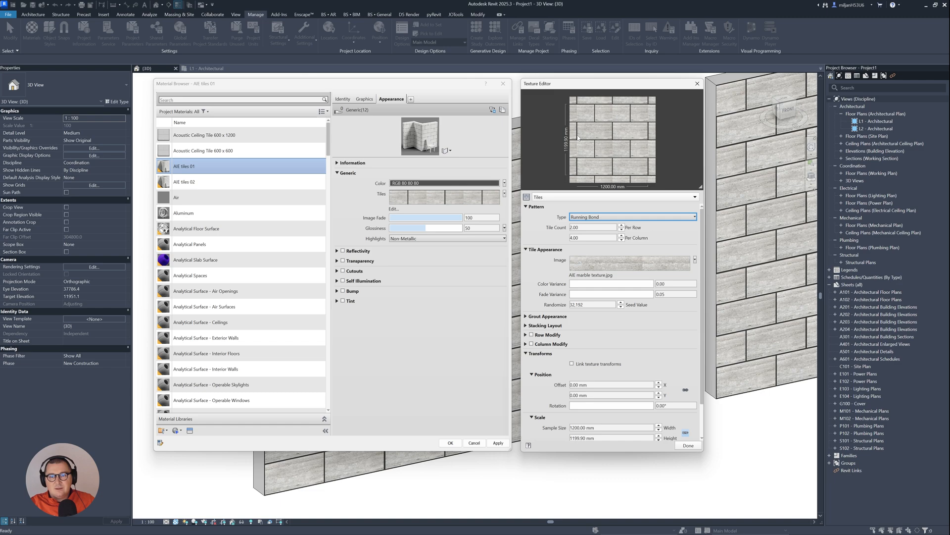
mouse_move(614, 157)
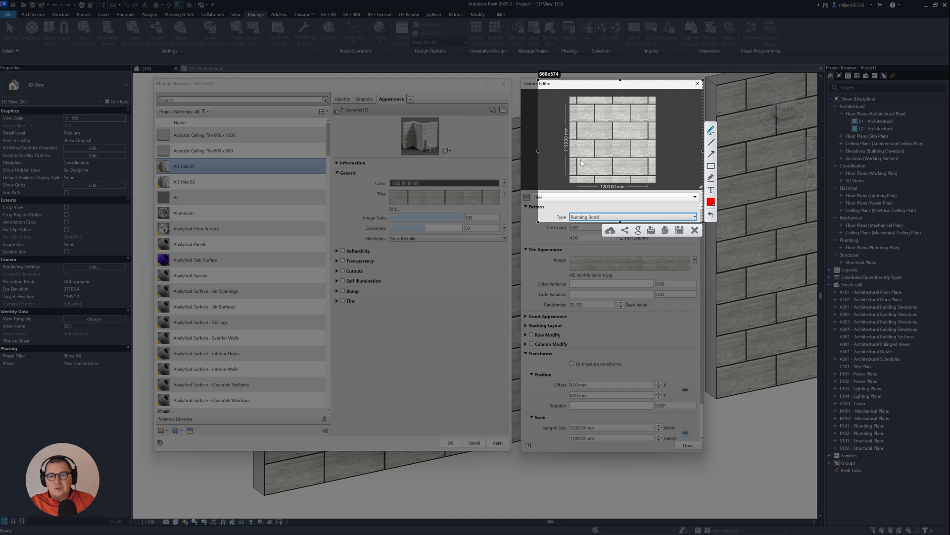
drag(582, 162, 606, 177)
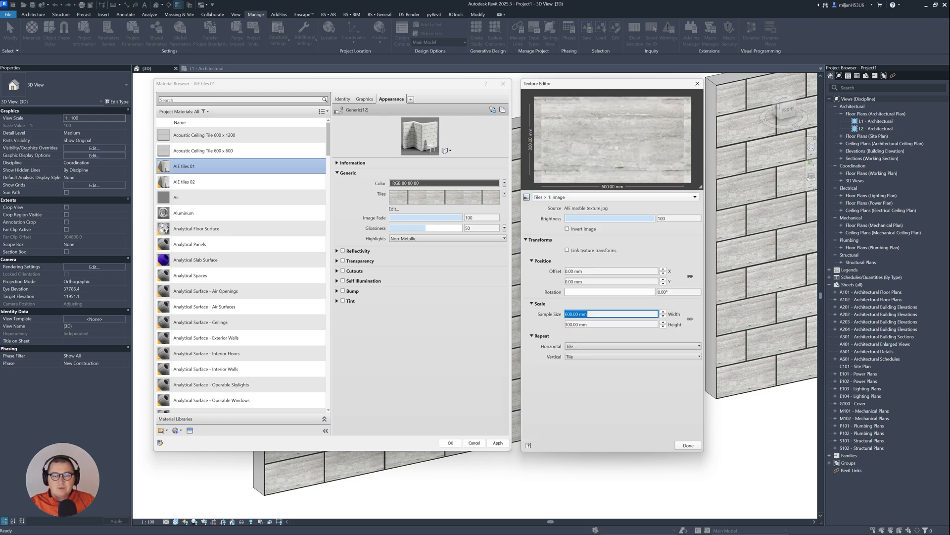
Set sample width 1200 mm and load AIE marble texture 04.jpg as the tile image.
text(1200)
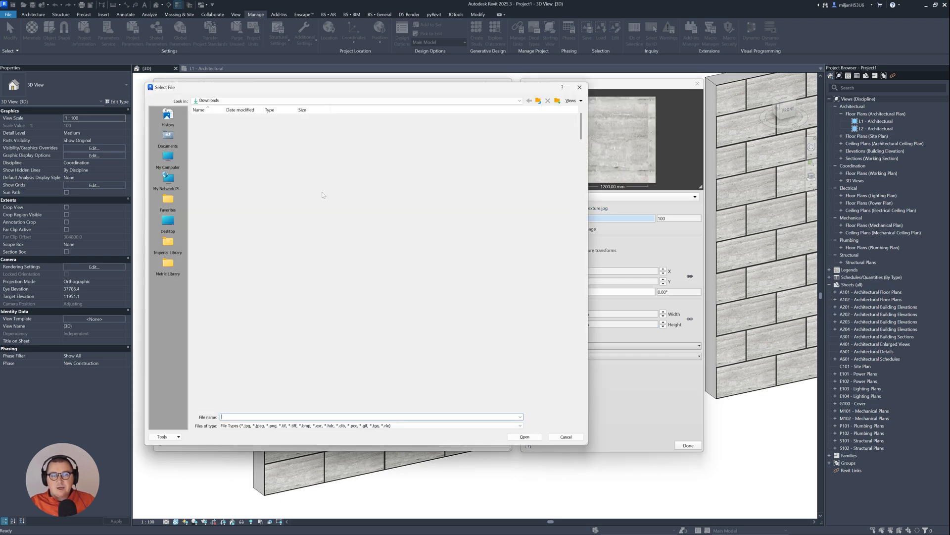
click(266, 124)
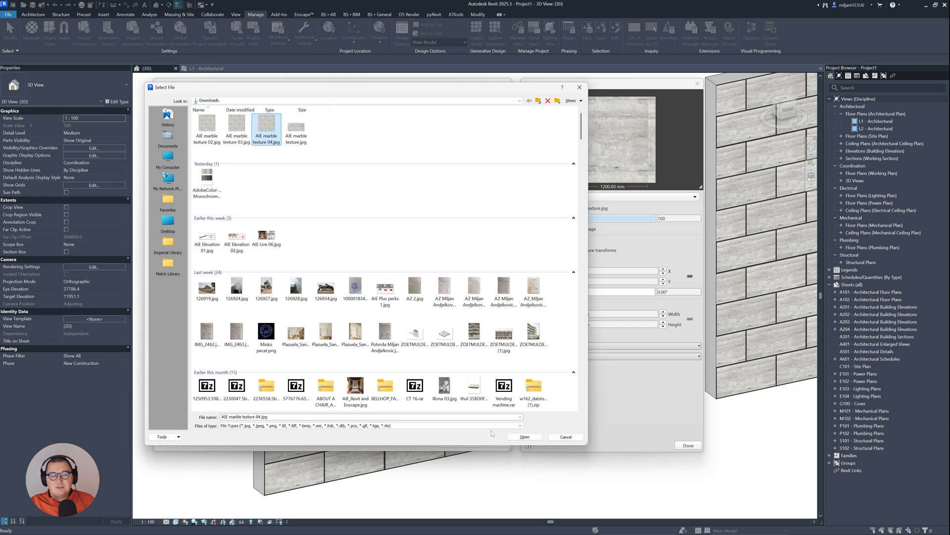
click(524, 437)
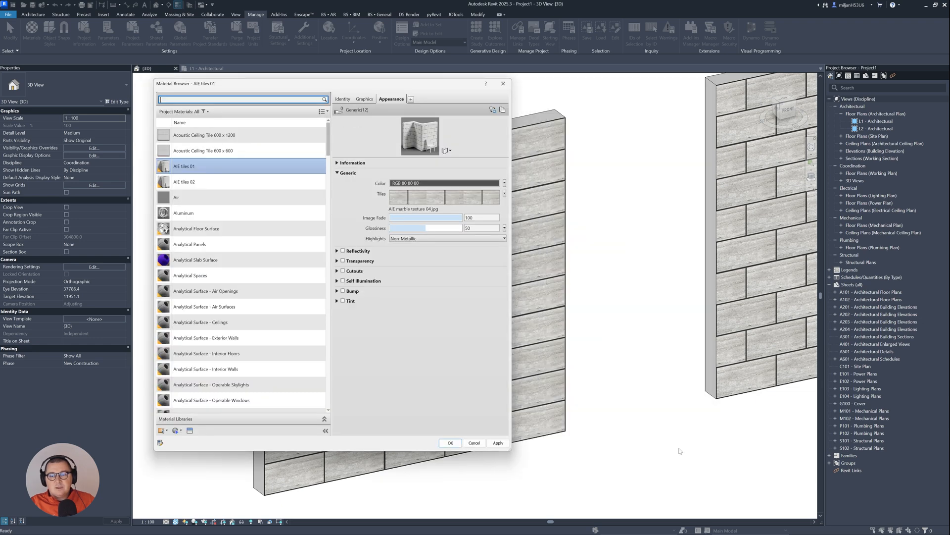
Apply the material so the wall shows the running-bond marble tiles.
click(450, 443)
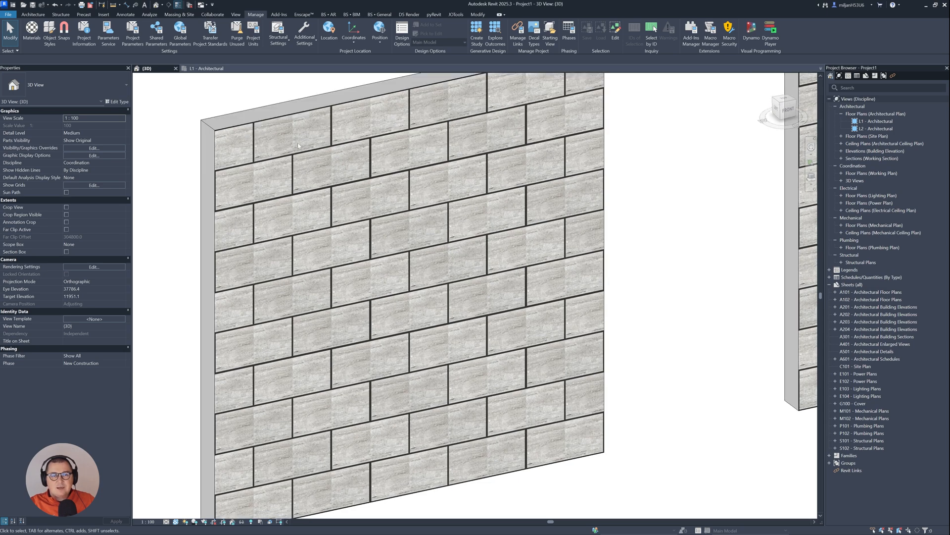
mouse_move(342, 199)
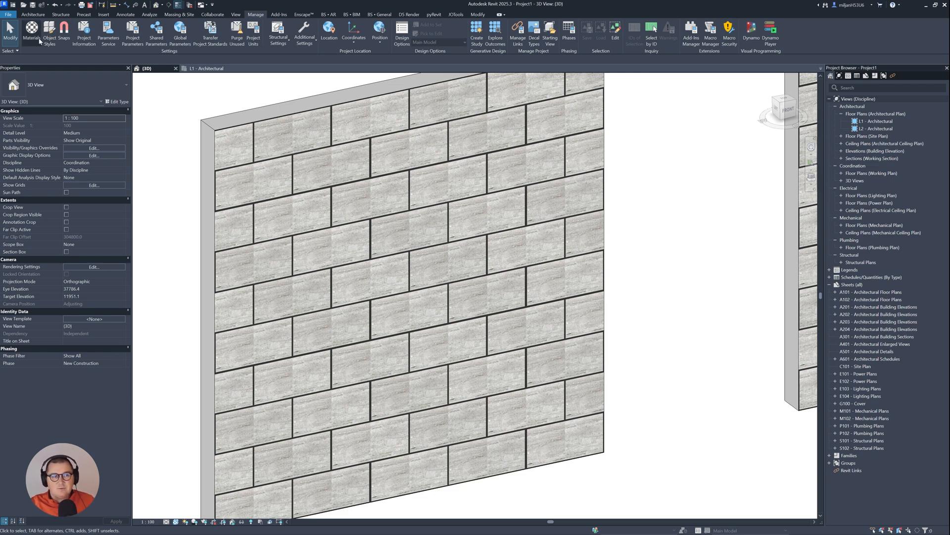
mouse_move(31, 31)
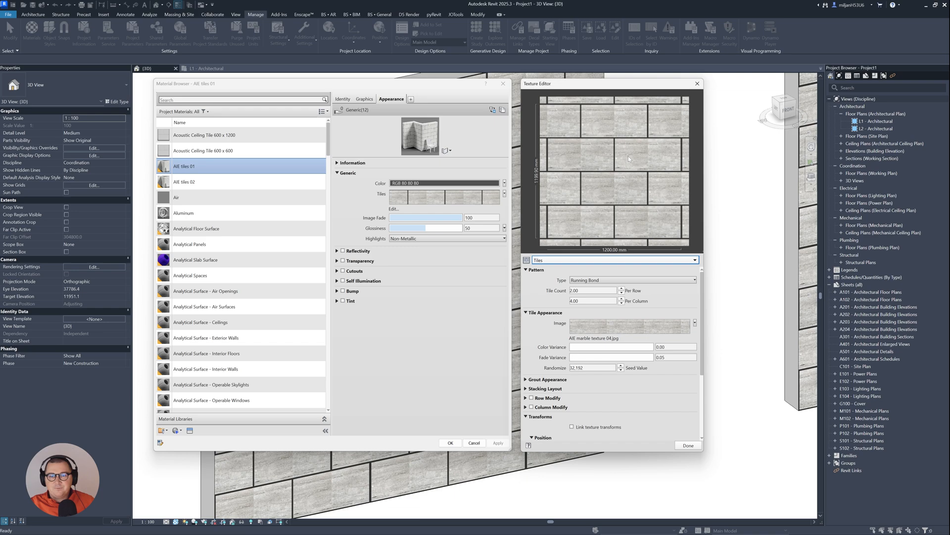
mouse_move(615, 152)
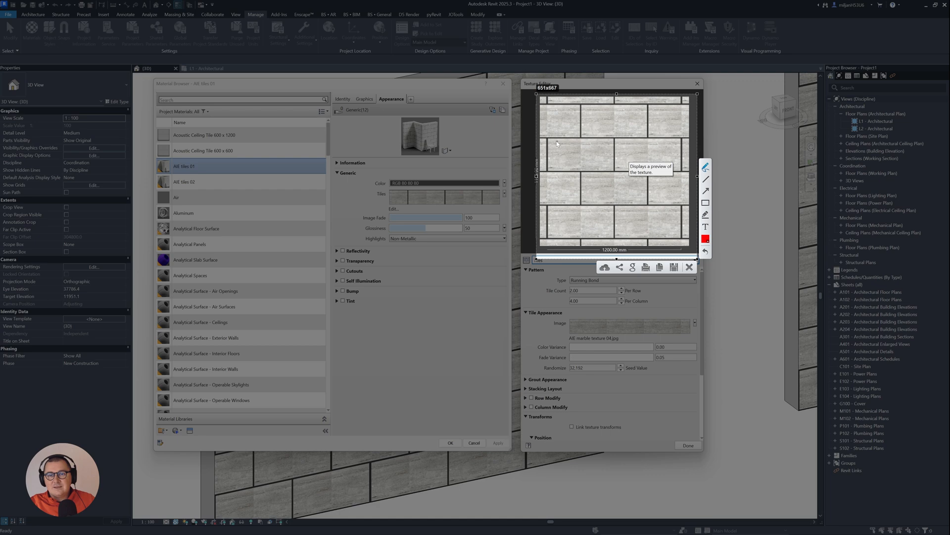
Snip the running-bond tile preview of AIE tiles 01 as a reference image.
drag(551, 140, 614, 166)
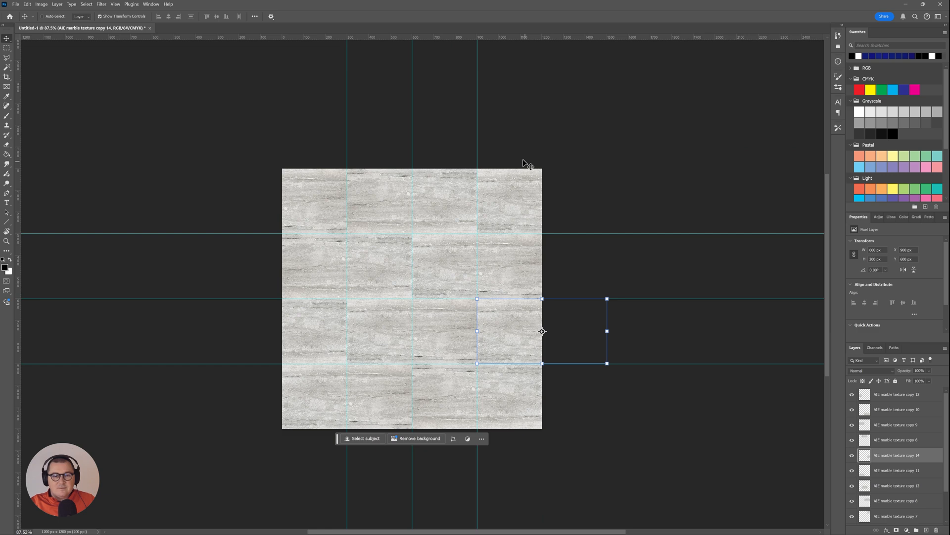
Export the texture to Downloads as AIE marble texture 05.jpg.
click(15, 4)
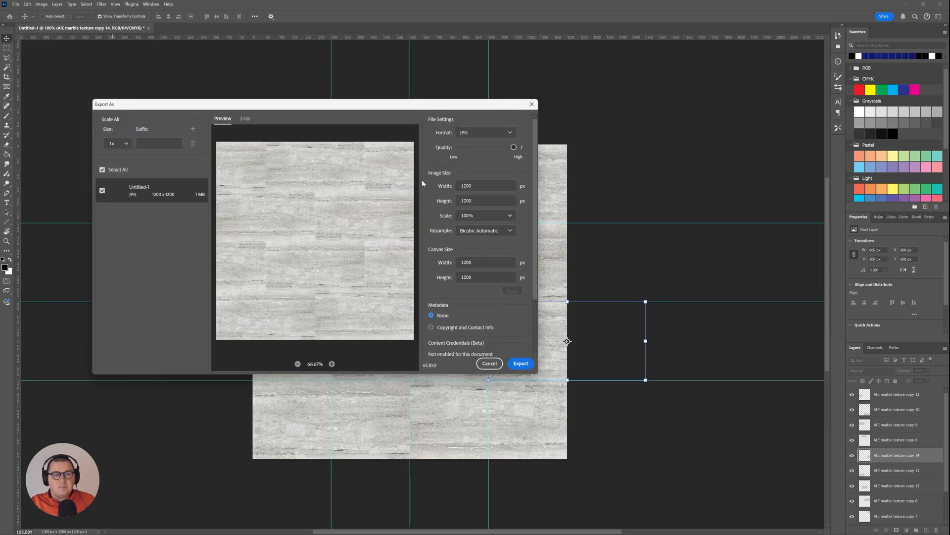
click(520, 364)
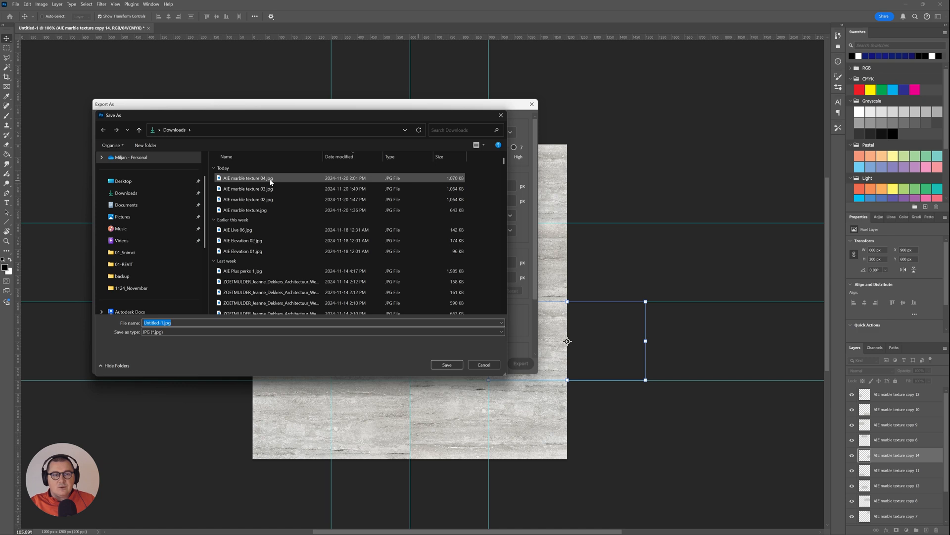
click(249, 178)
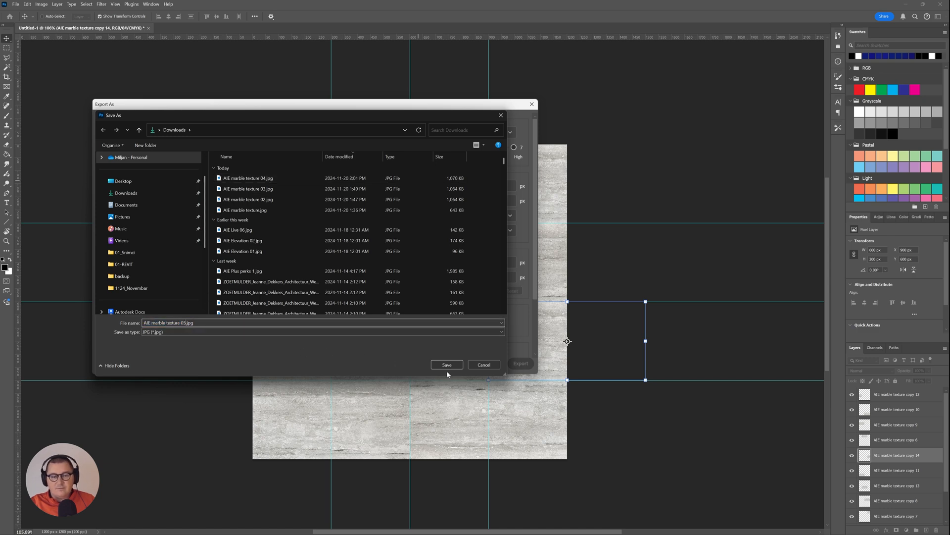
click(447, 364)
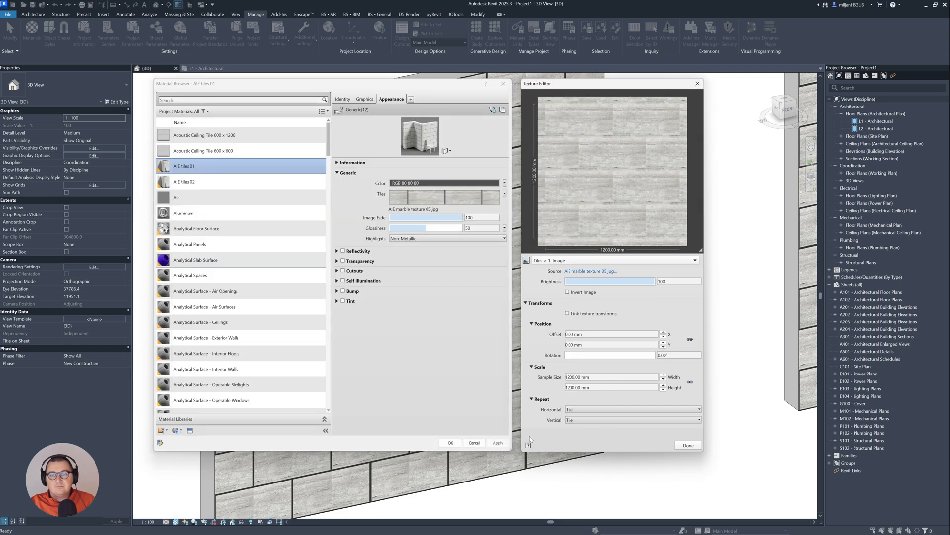
Apply AIE marble texture 05.jpg to the wall's running-bond tiles and close the material dialogs.
click(687, 445)
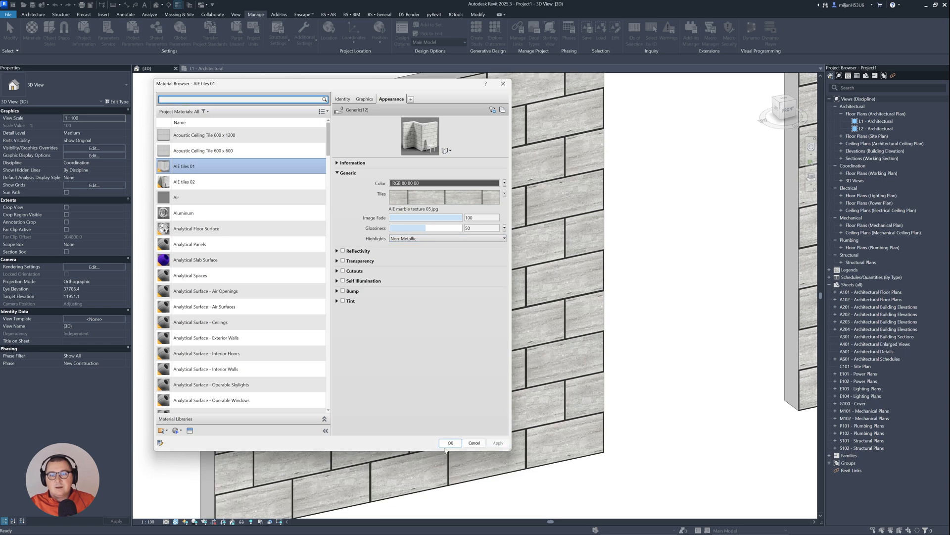
click(449, 443)
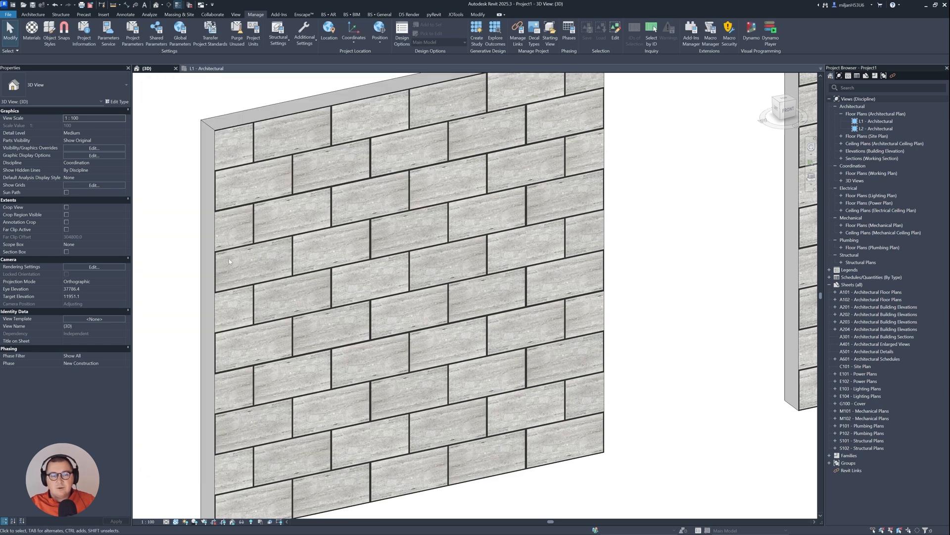